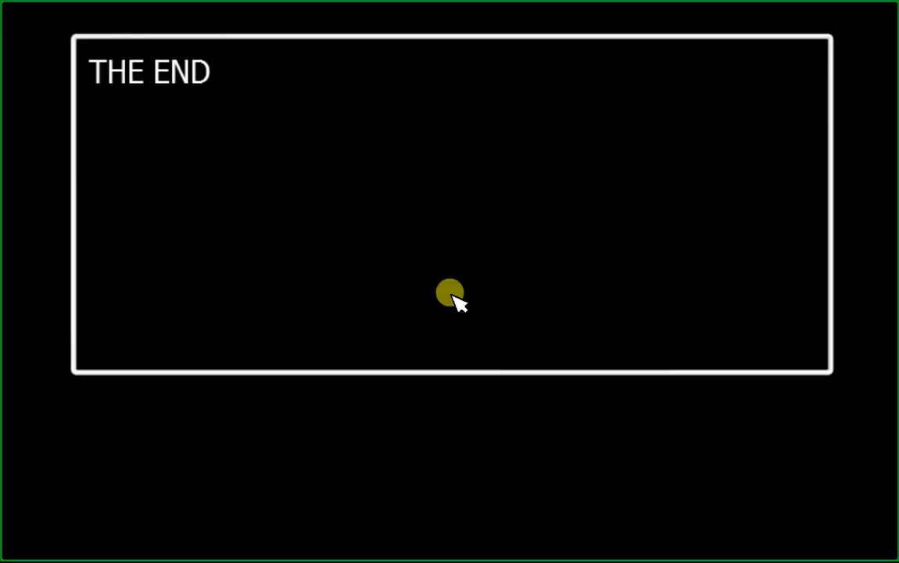
mouse_move(375, 143)
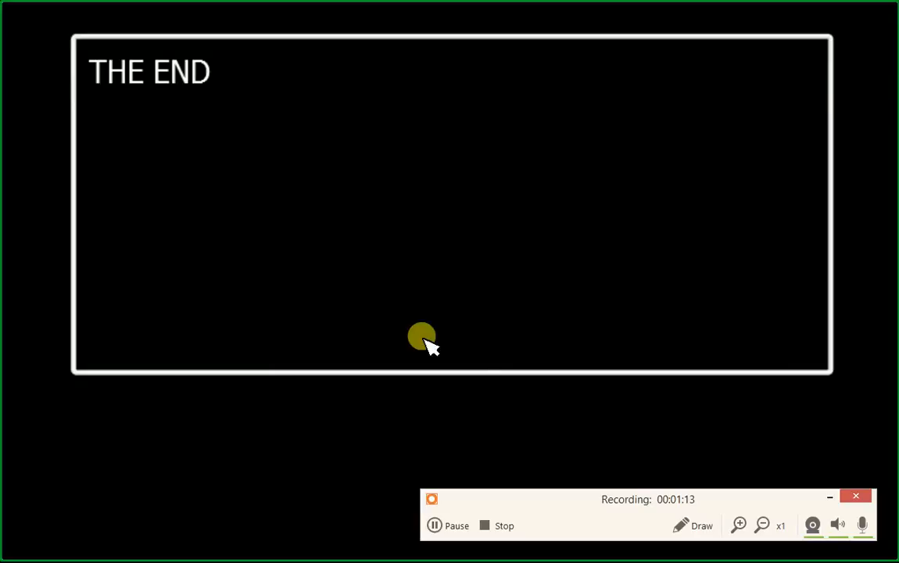
left_click(690, 525)
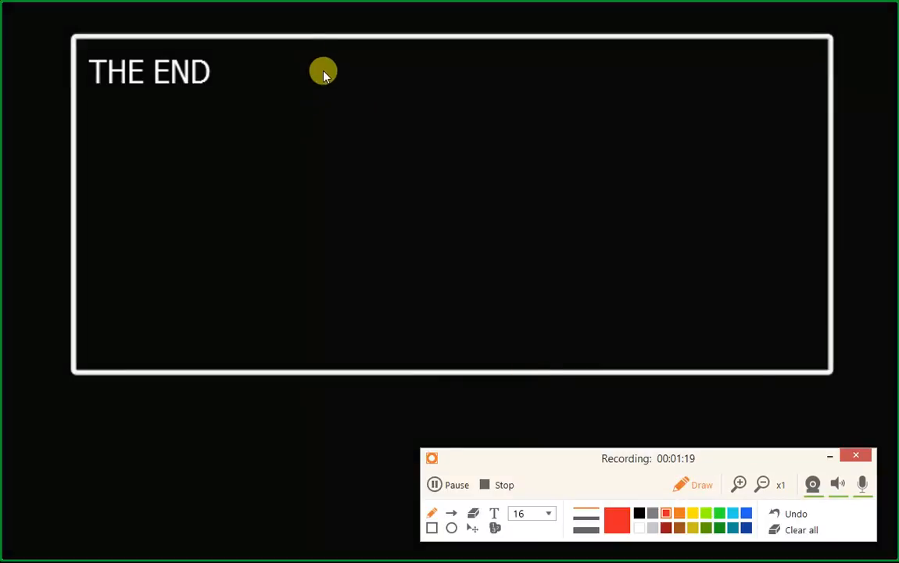
mouse_move(313, 125)
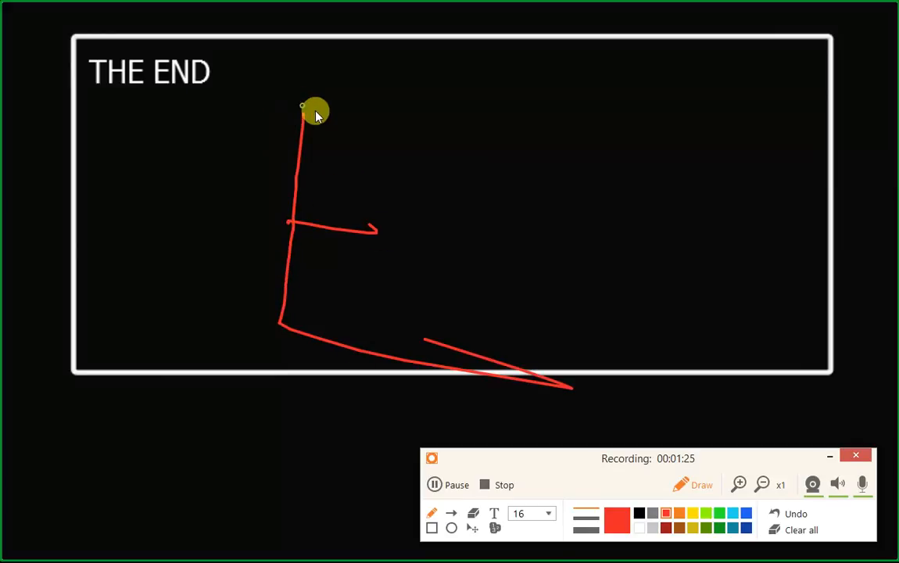
left_click_drag(303, 106, 586, 164)
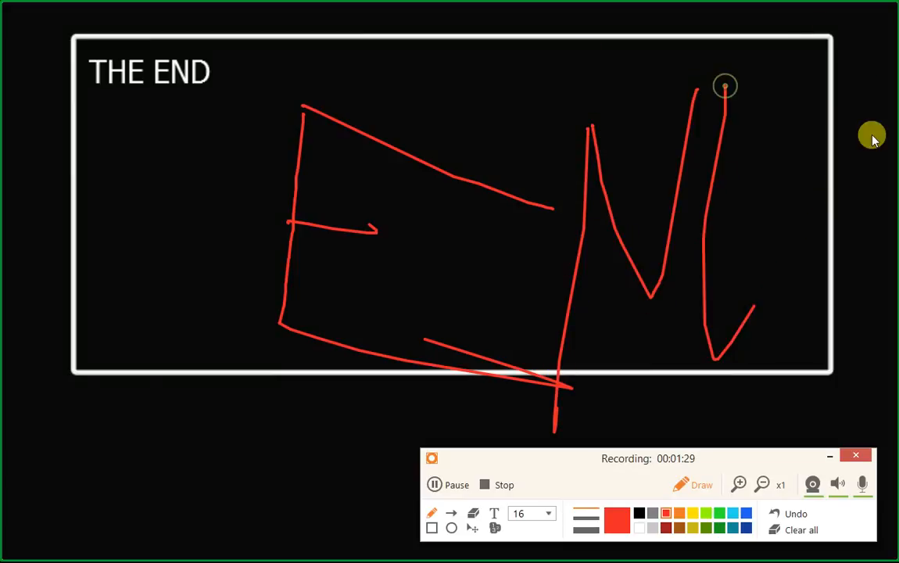
left_click_drag(725, 86, 847, 149)
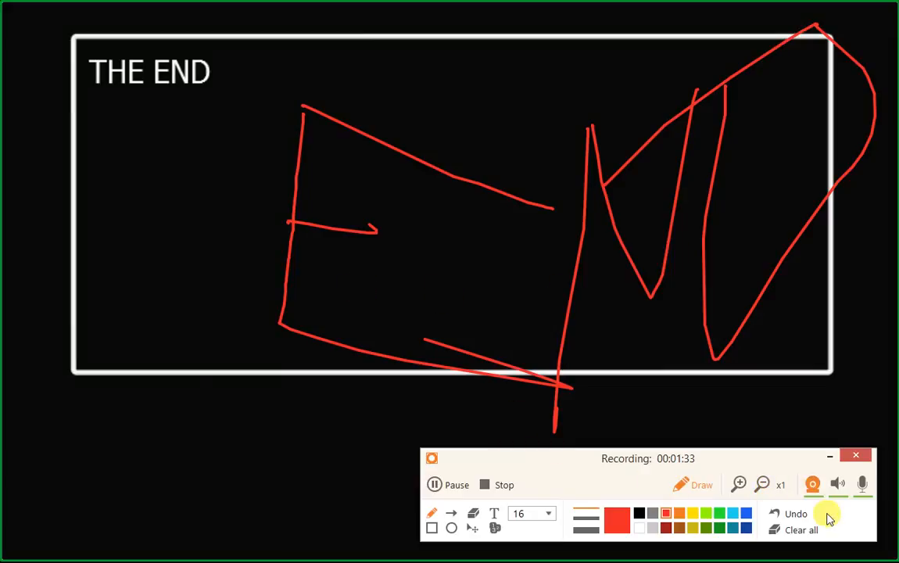
left_click(801, 528)
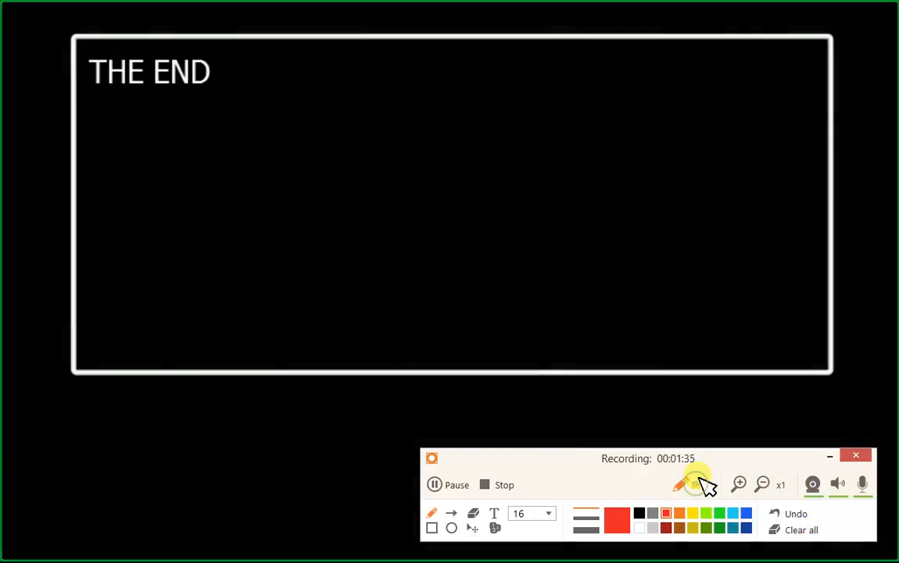
left_click(678, 482)
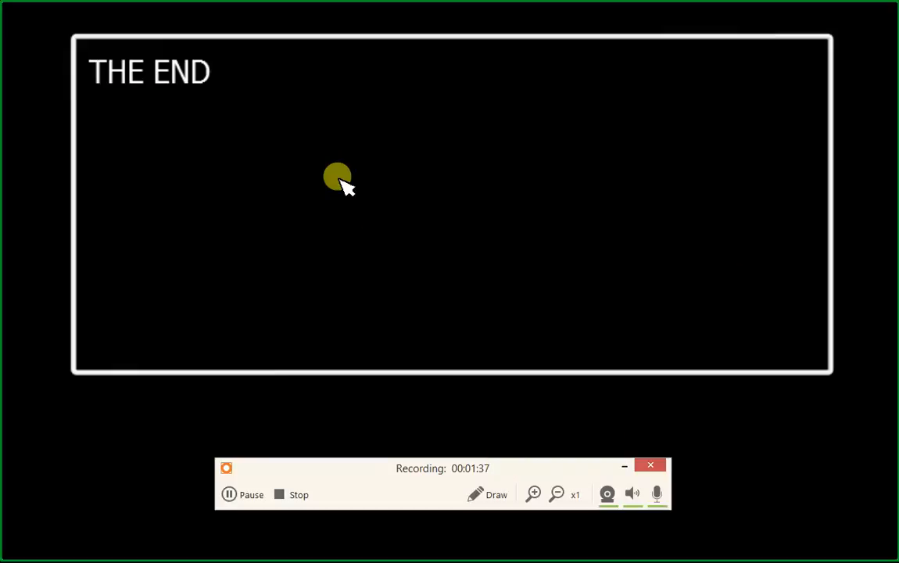
mouse_move(397, 277)
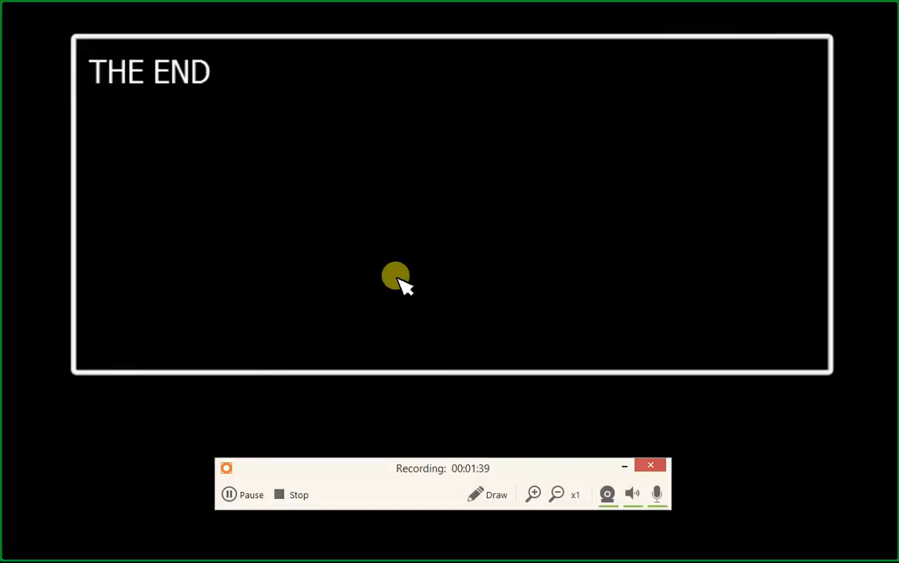
mouse_move(585, 150)
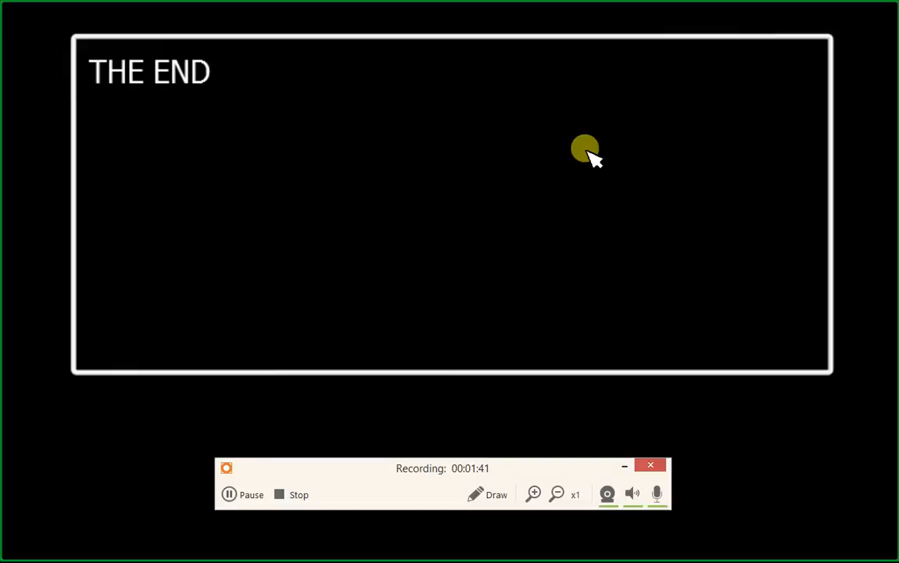
mouse_move(555, 434)
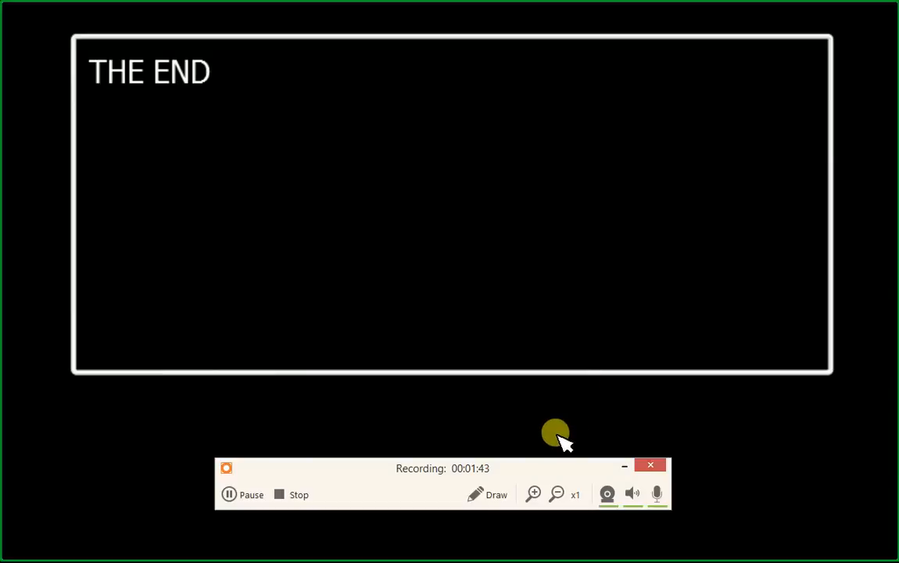
mouse_move(435, 253)
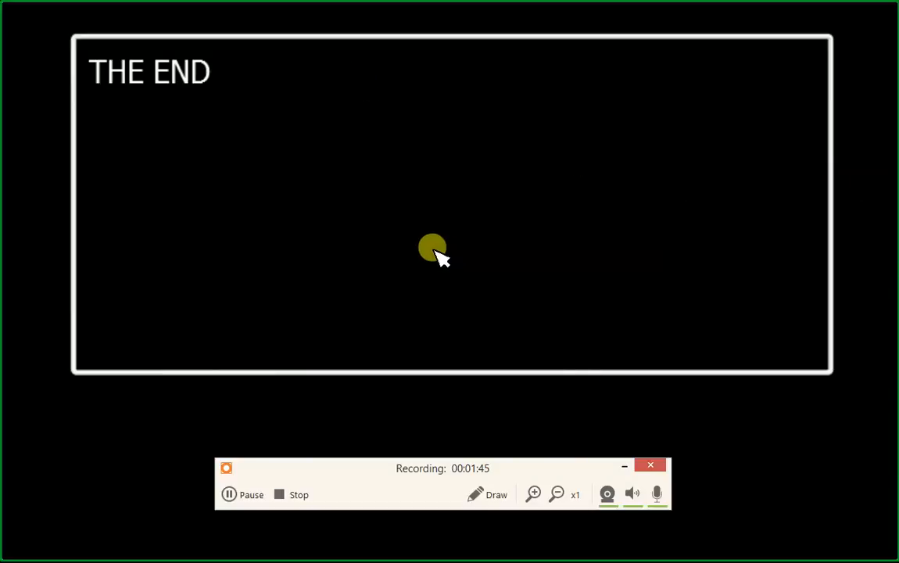
mouse_move(716, 182)
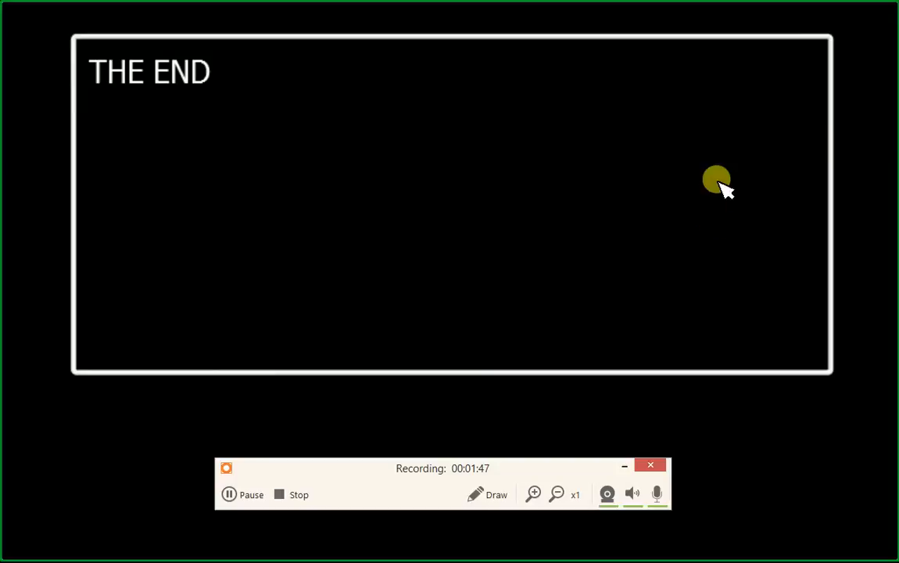
mouse_move(628, 279)
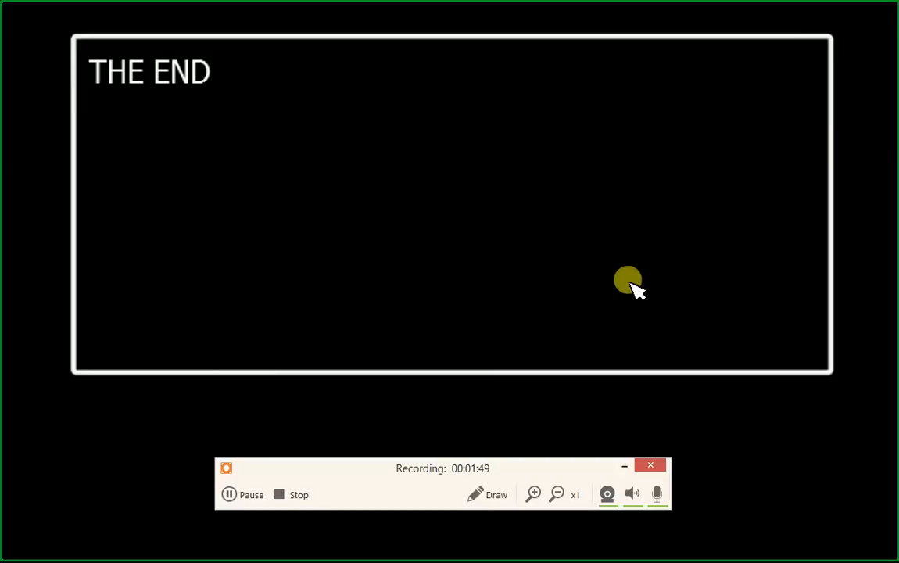
mouse_move(530, 185)
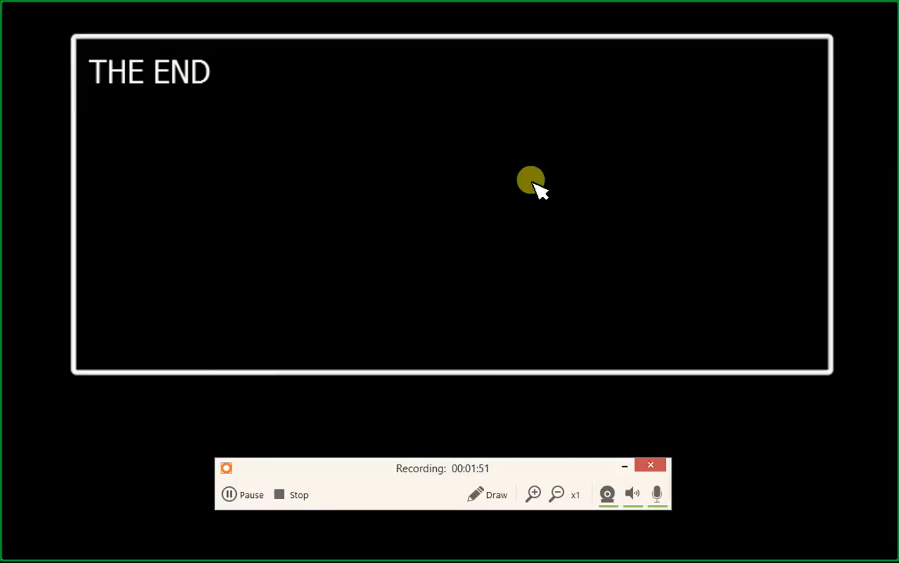
mouse_move(528, 140)
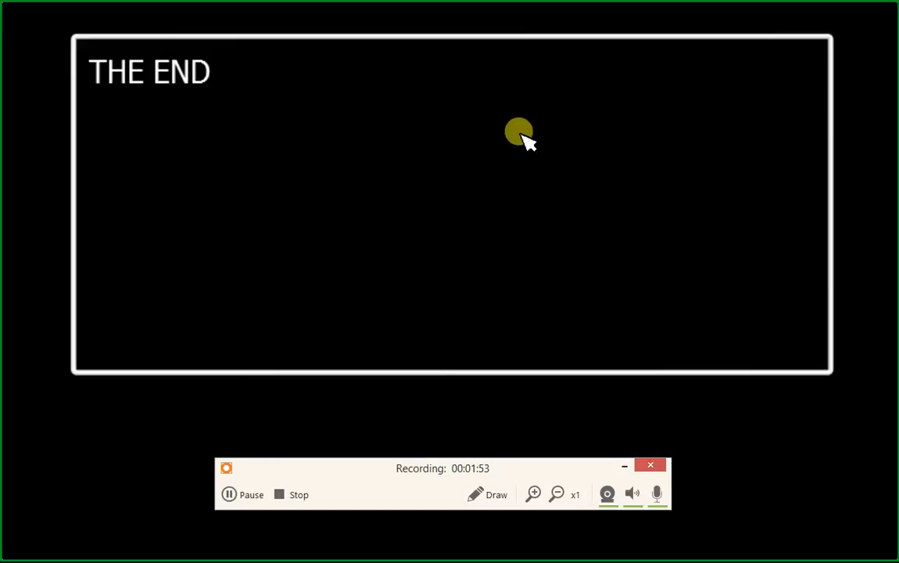
mouse_move(494, 143)
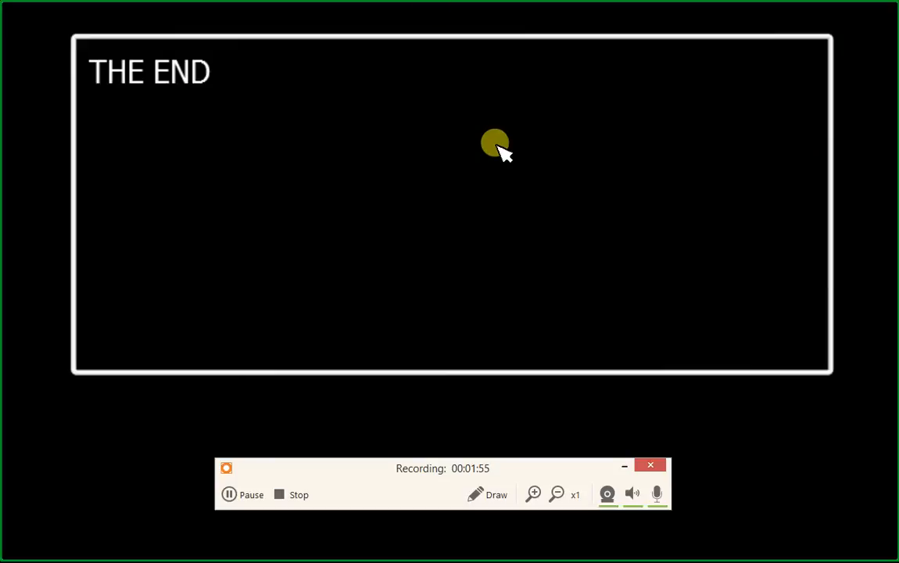
mouse_move(517, 125)
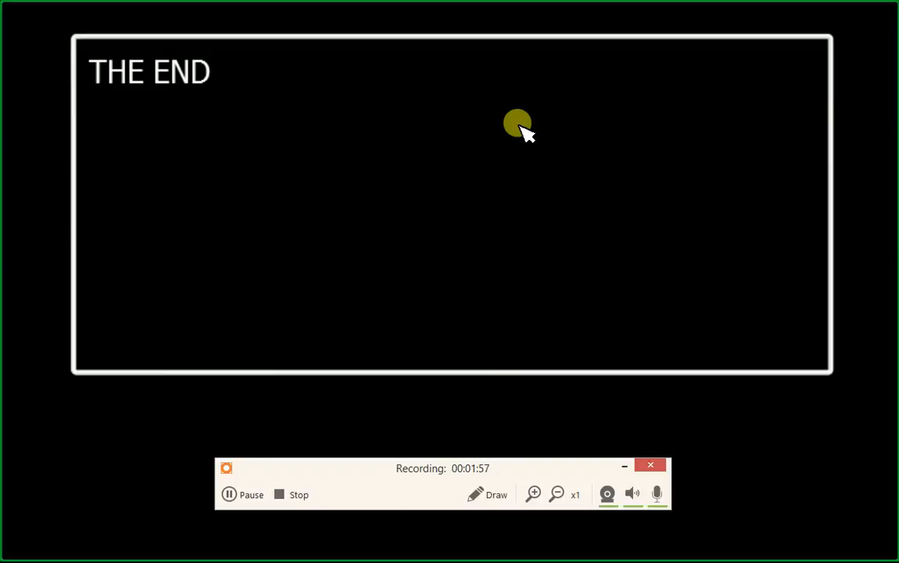
mouse_move(425, 122)
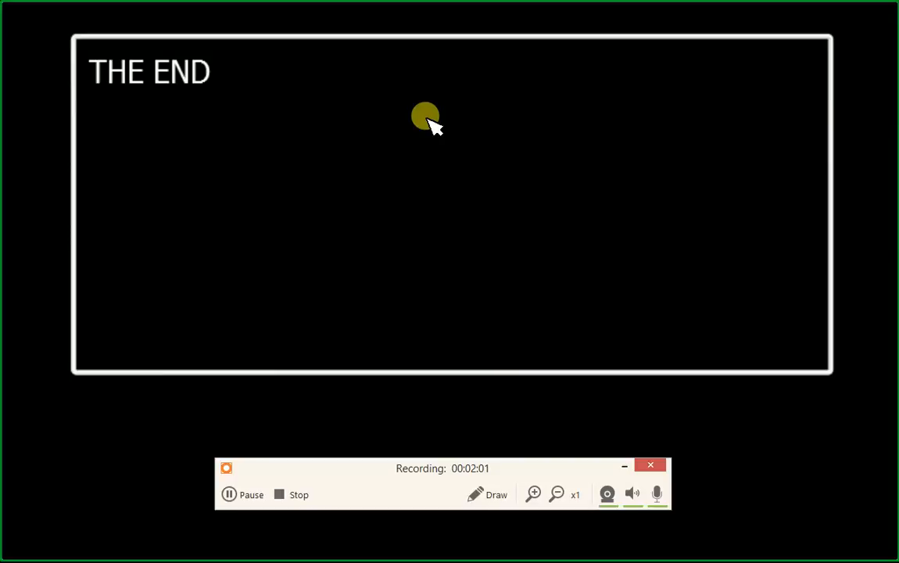
mouse_move(430, 409)
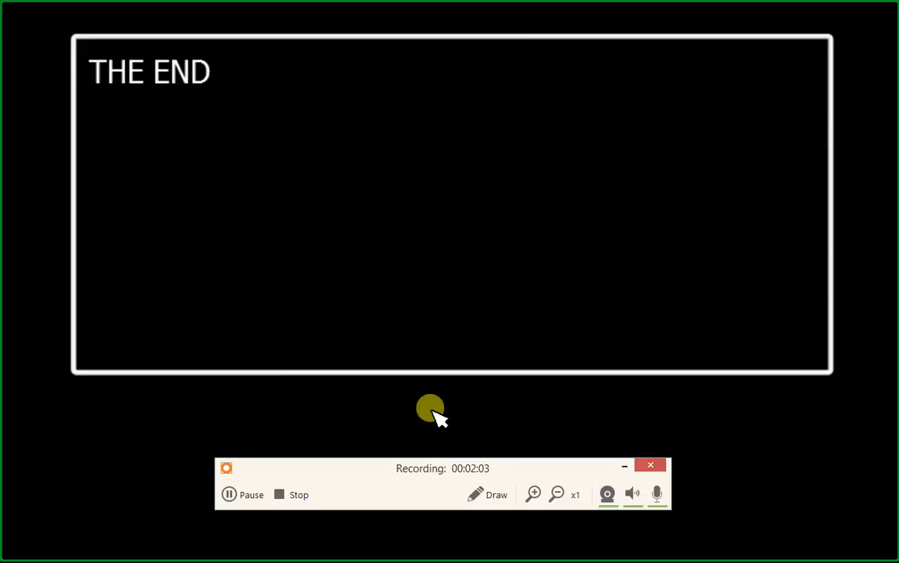
- Move the recorder toolbar from the bottom up into the middle of THE END box
left_click_drag(441, 467, 569, 171)
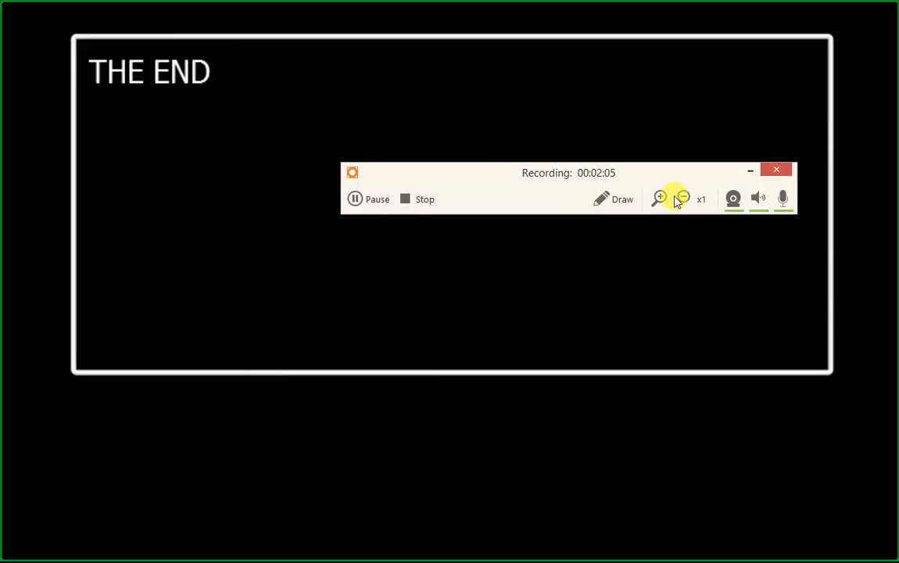
- Nudge the recorder toolbar up toward the top edge of THE END box
left_click(660, 197)
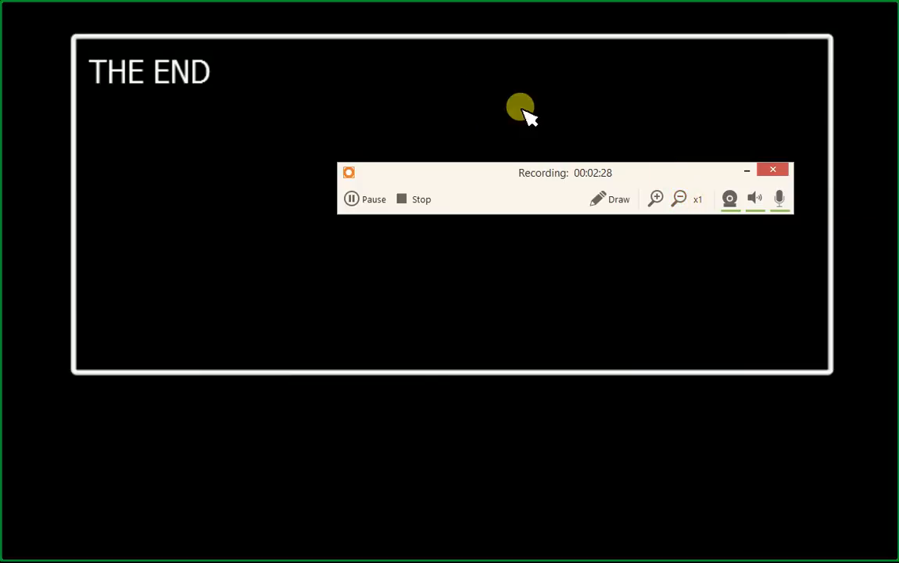
mouse_move(516, 50)
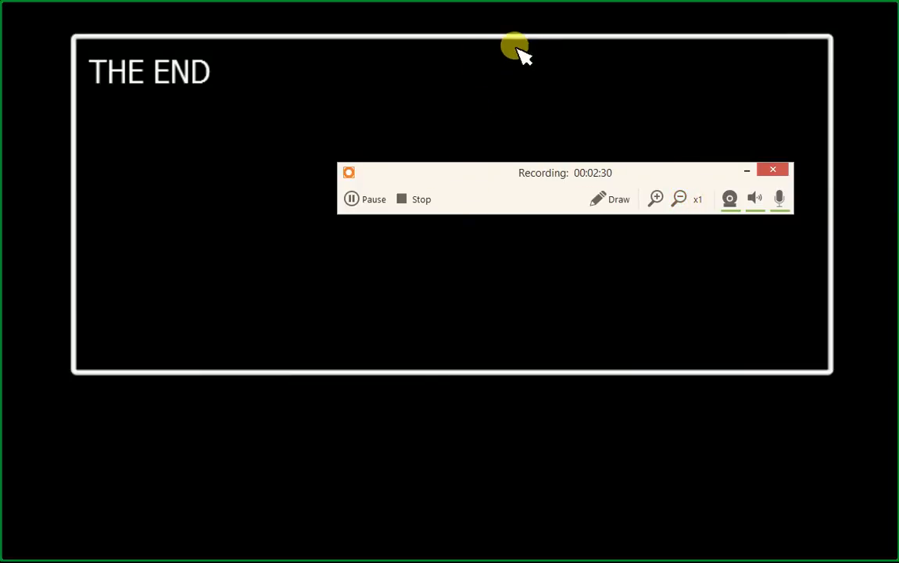
mouse_move(436, 231)
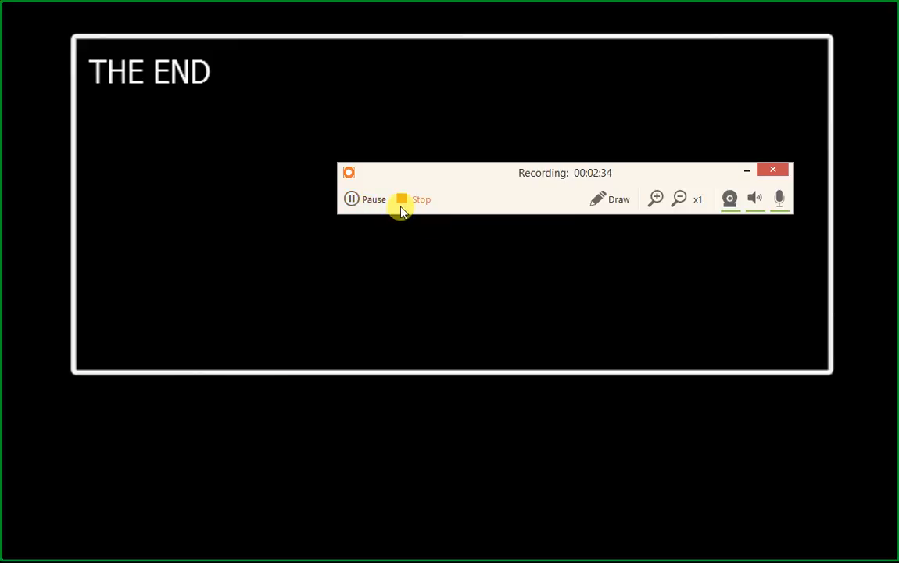
mouse_move(185, 59)
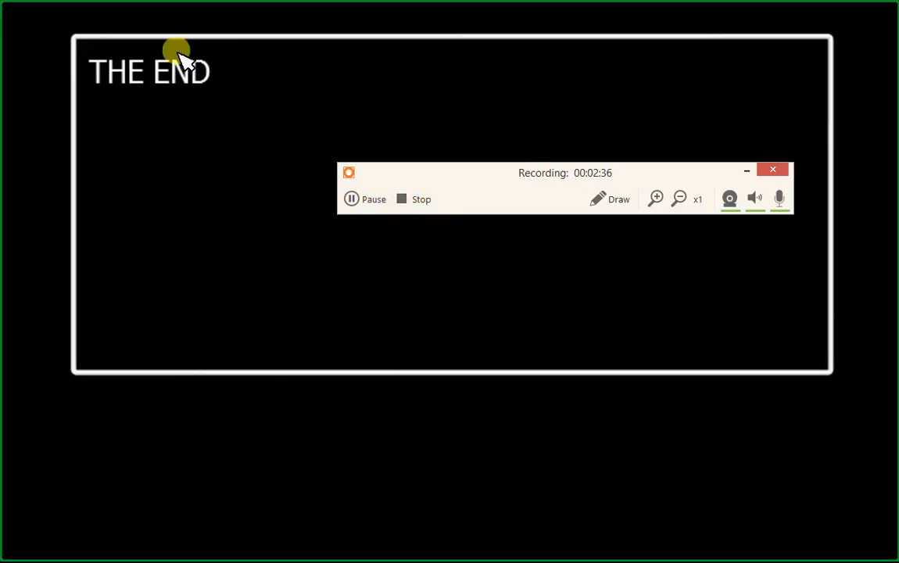
mouse_move(201, 232)
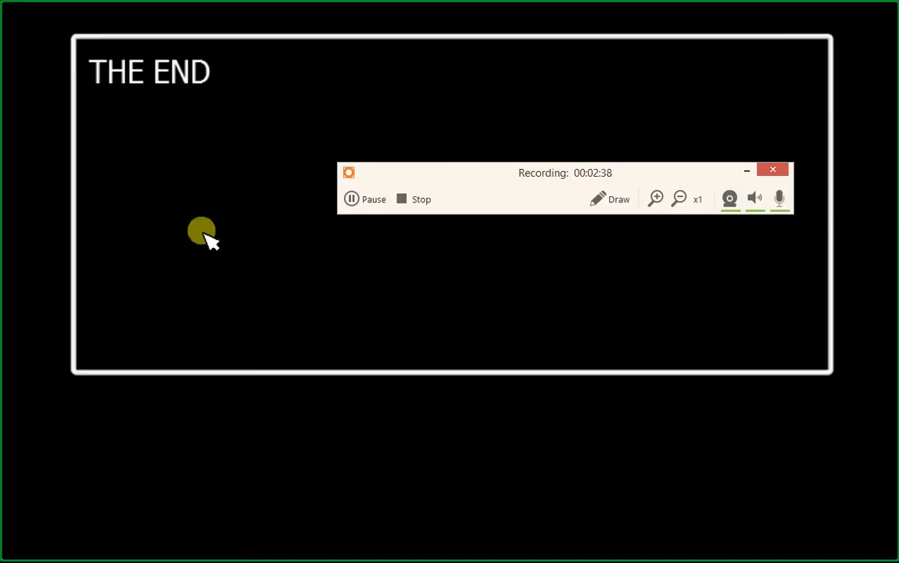
mouse_move(356, 331)
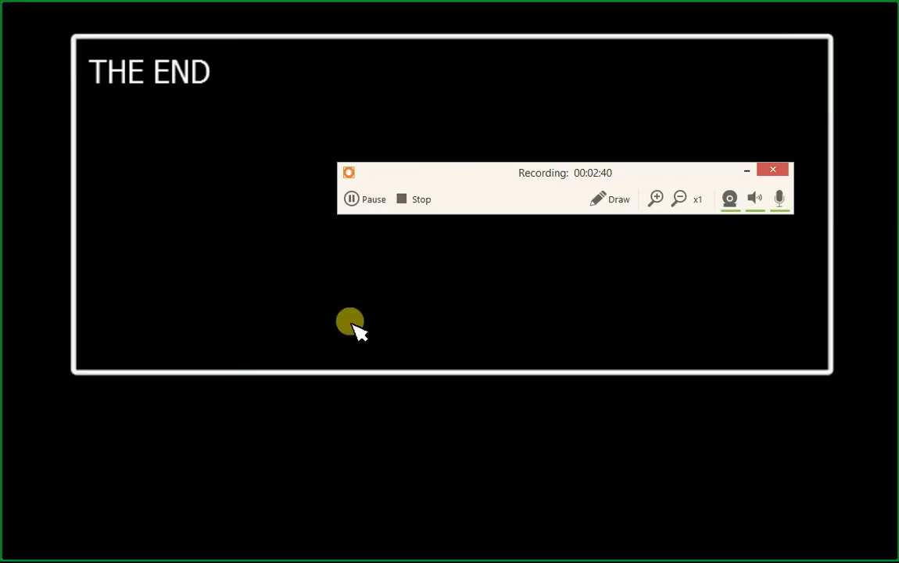
mouse_move(336, 75)
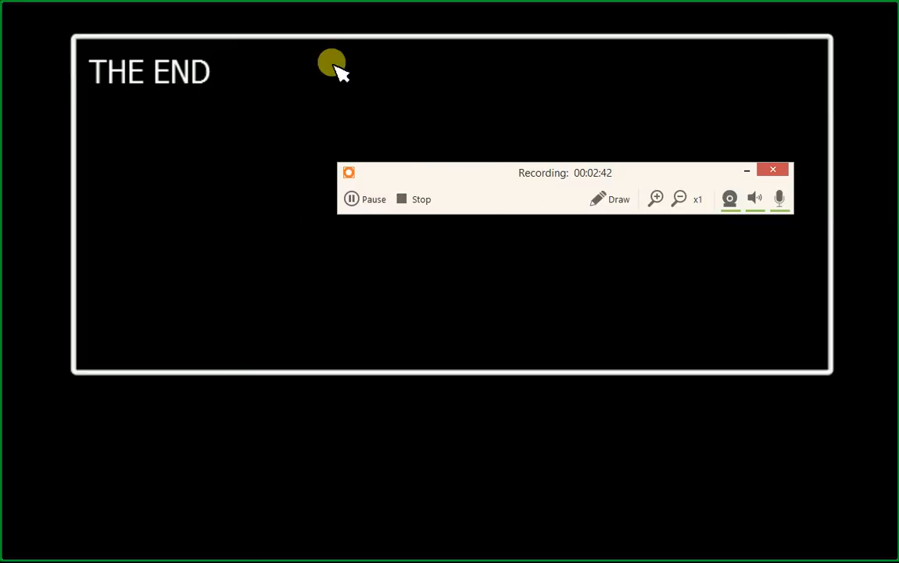
mouse_move(587, 186)
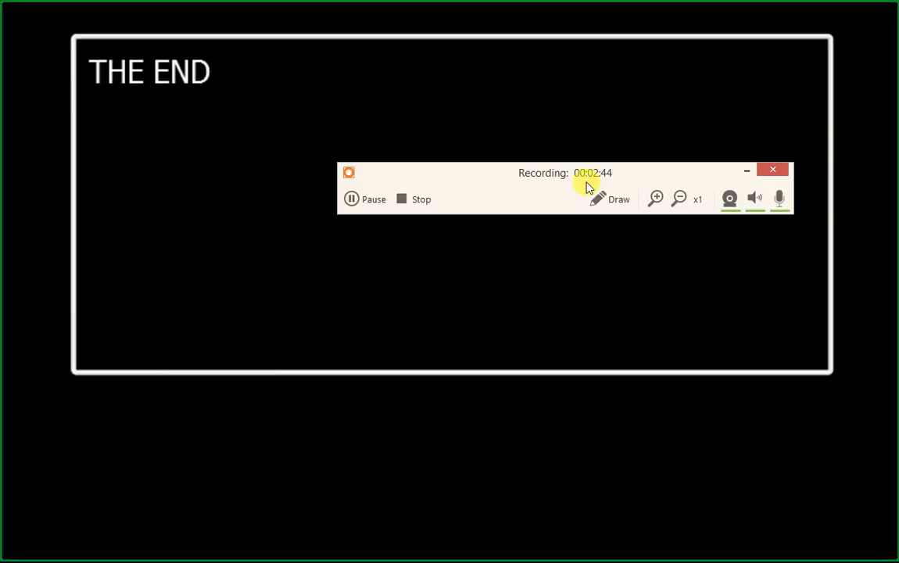
mouse_move(278, 232)
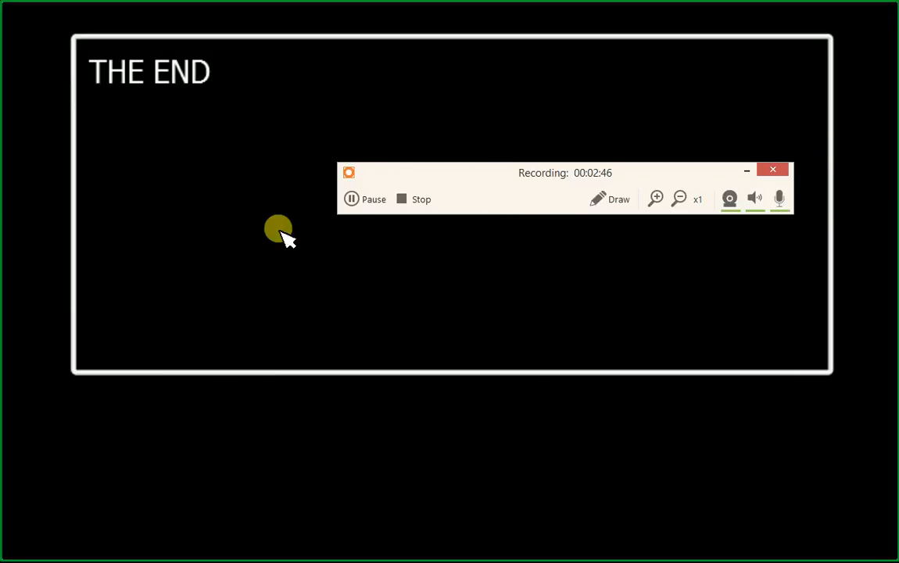
mouse_move(463, 228)
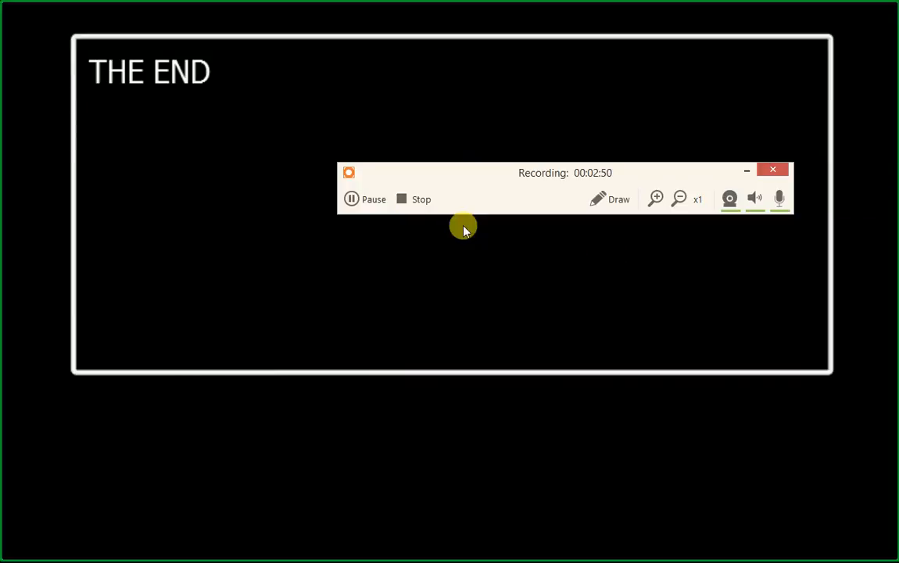
mouse_move(503, 185)
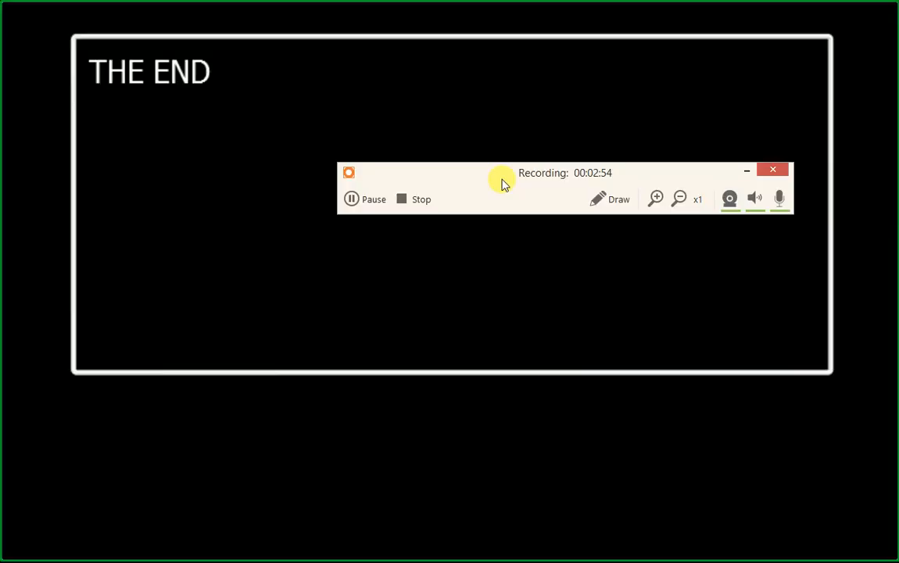
mouse_move(534, 178)
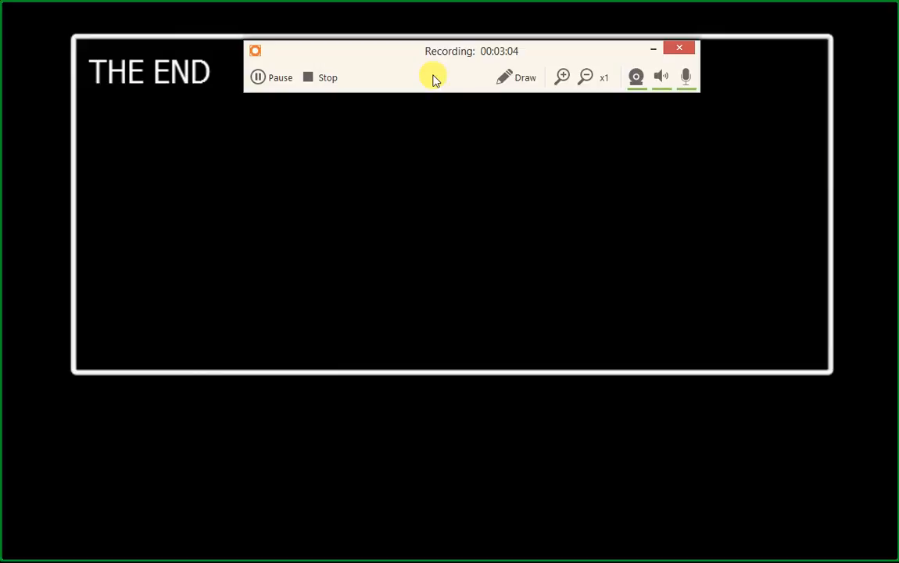
mouse_move(316, 94)
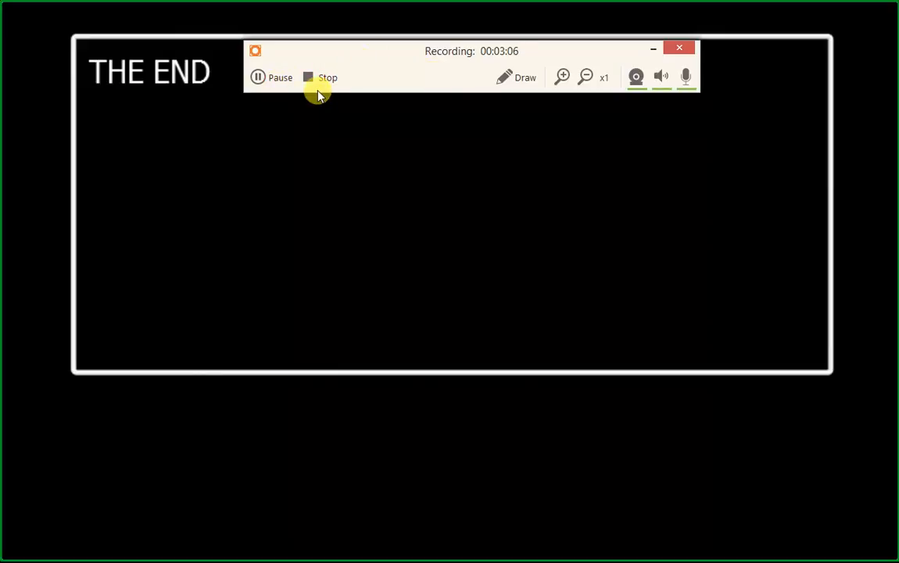